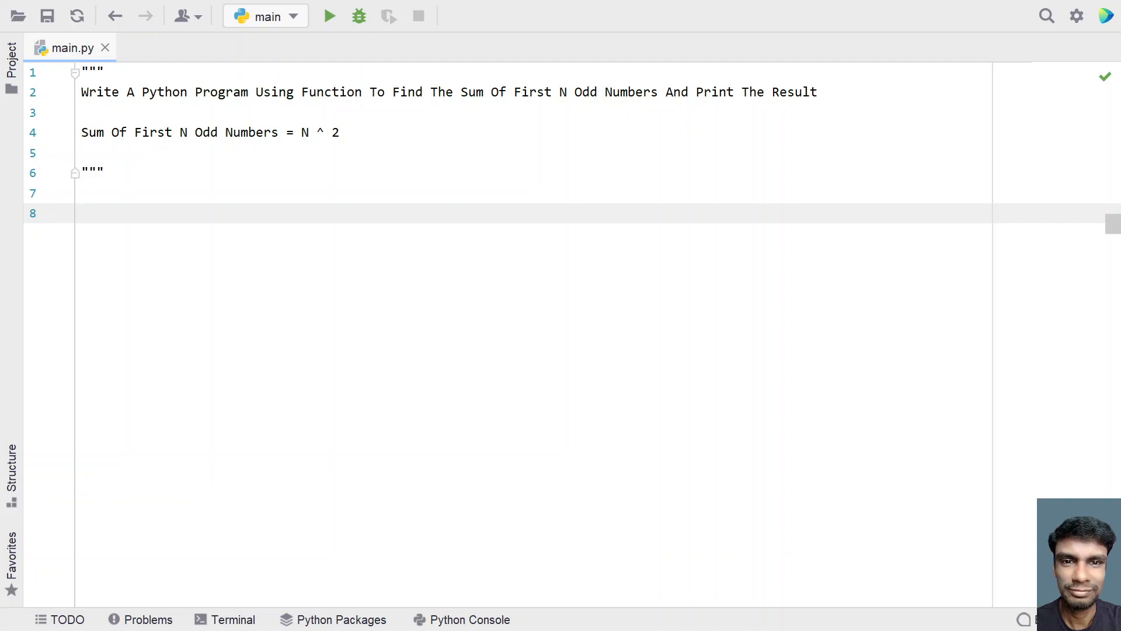
Write def sum_odd(n): returning n ** 2 below the docstring, leaving new lines after it
click(81, 213)
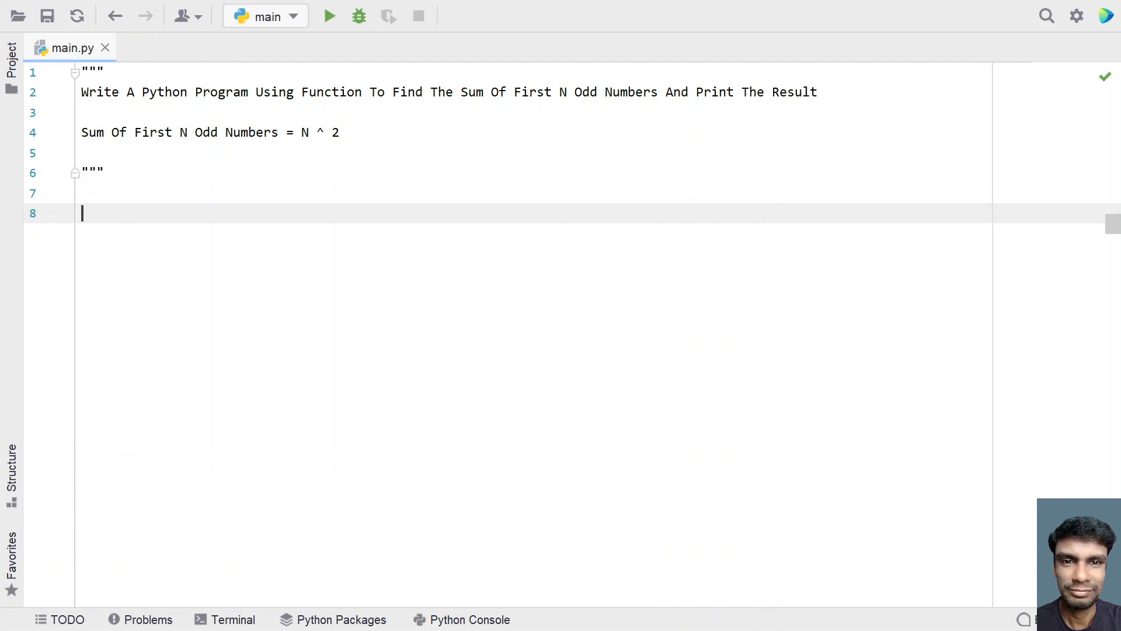
click(81, 132)
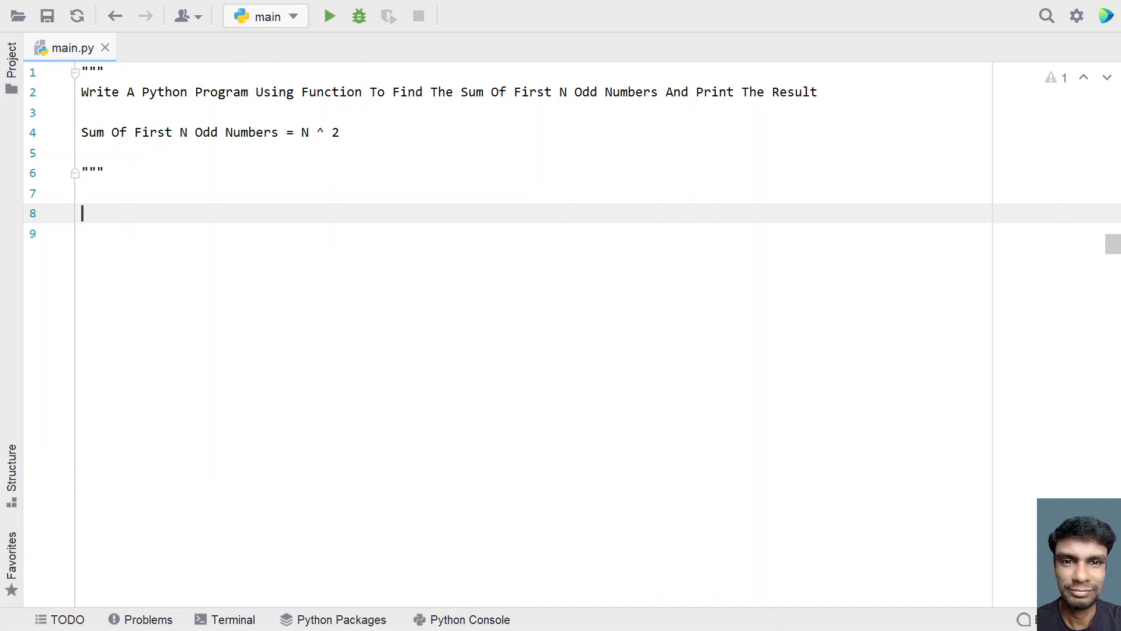
text(def)
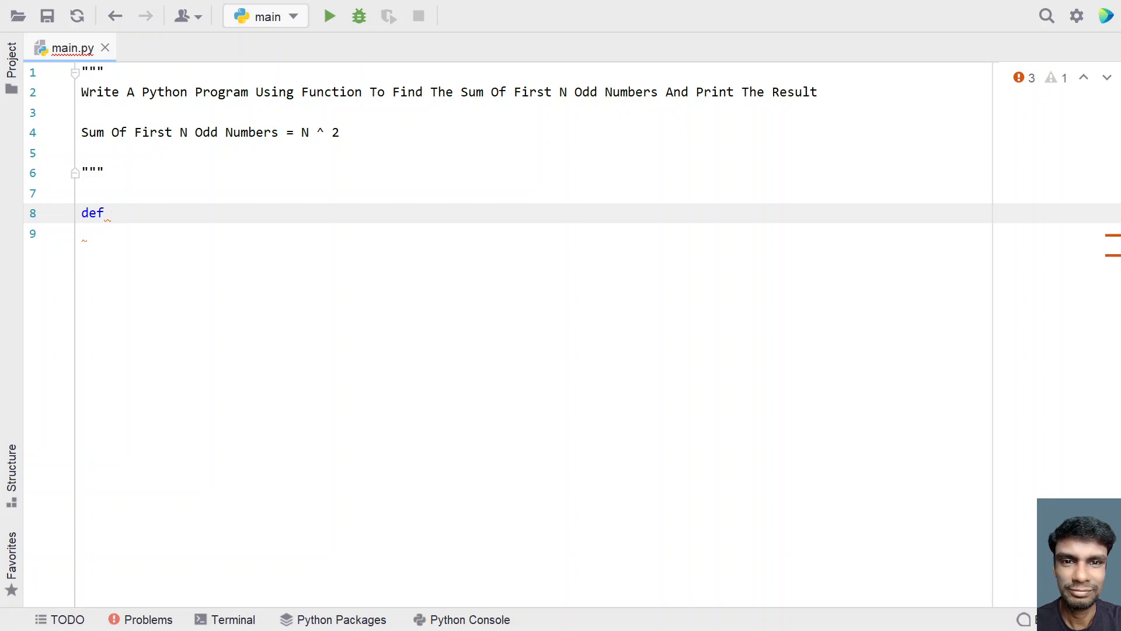
text(sum_odd)
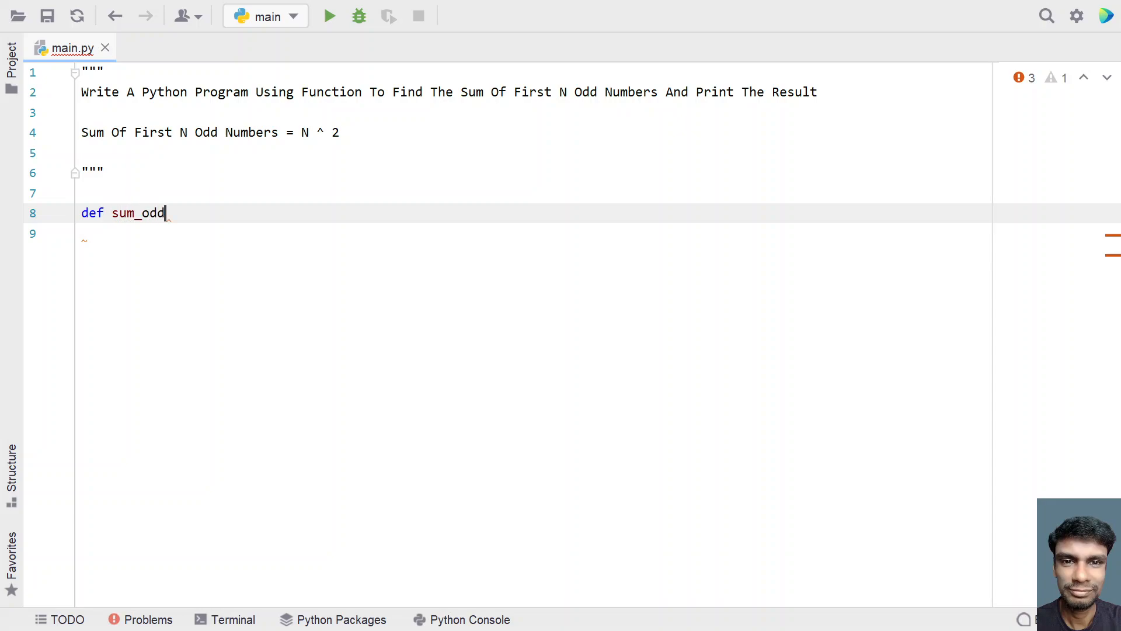
text(())
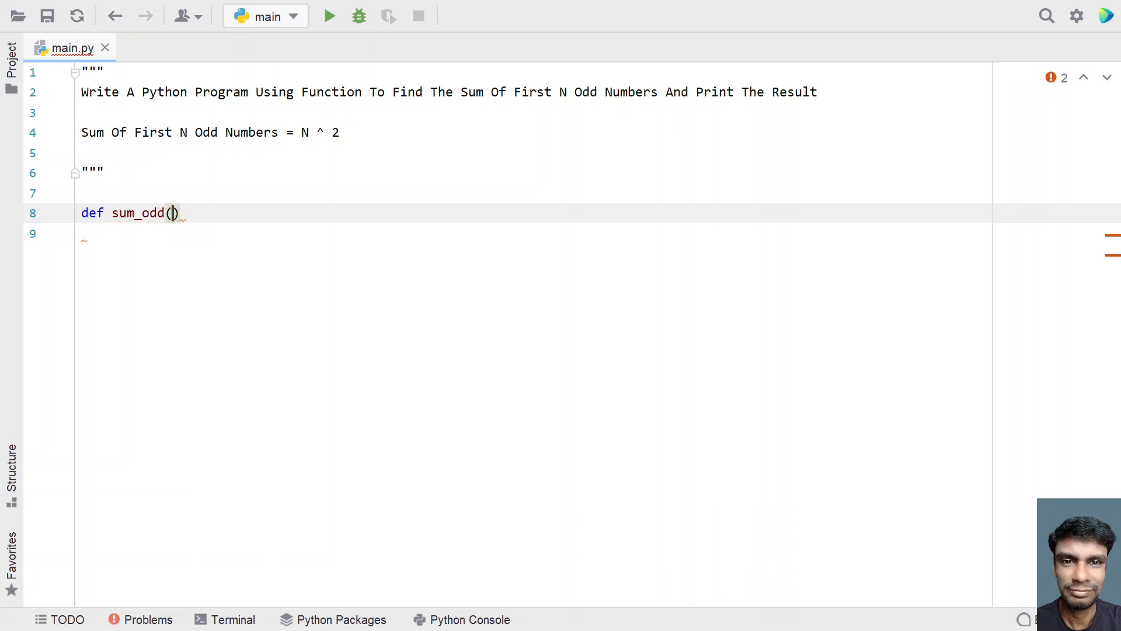
text(n)
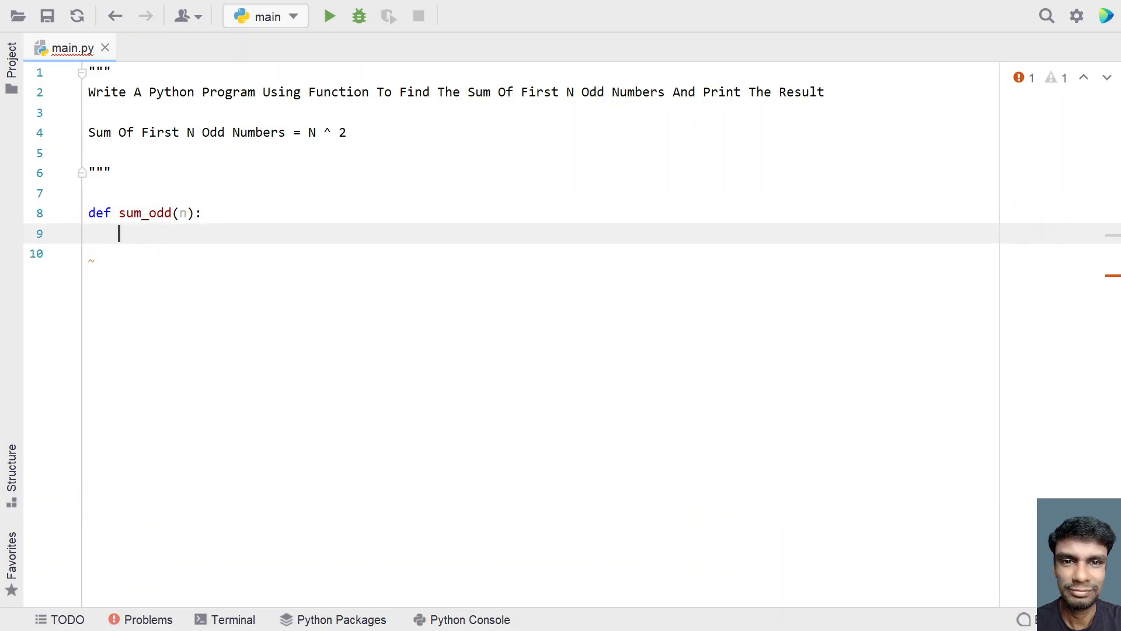
text(return n)
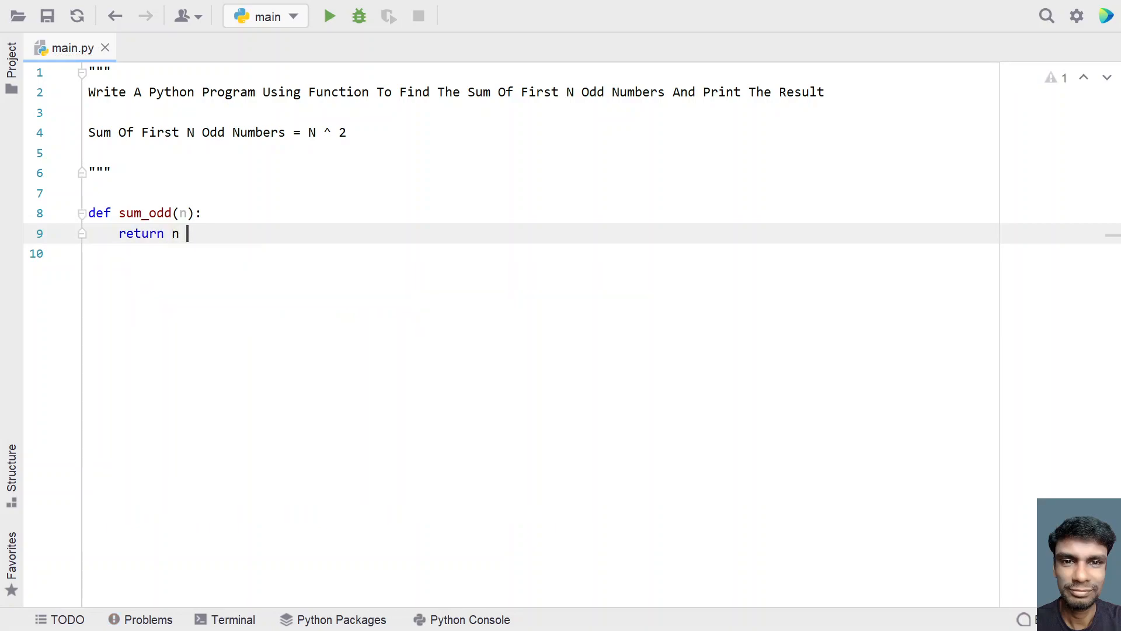
text(**)
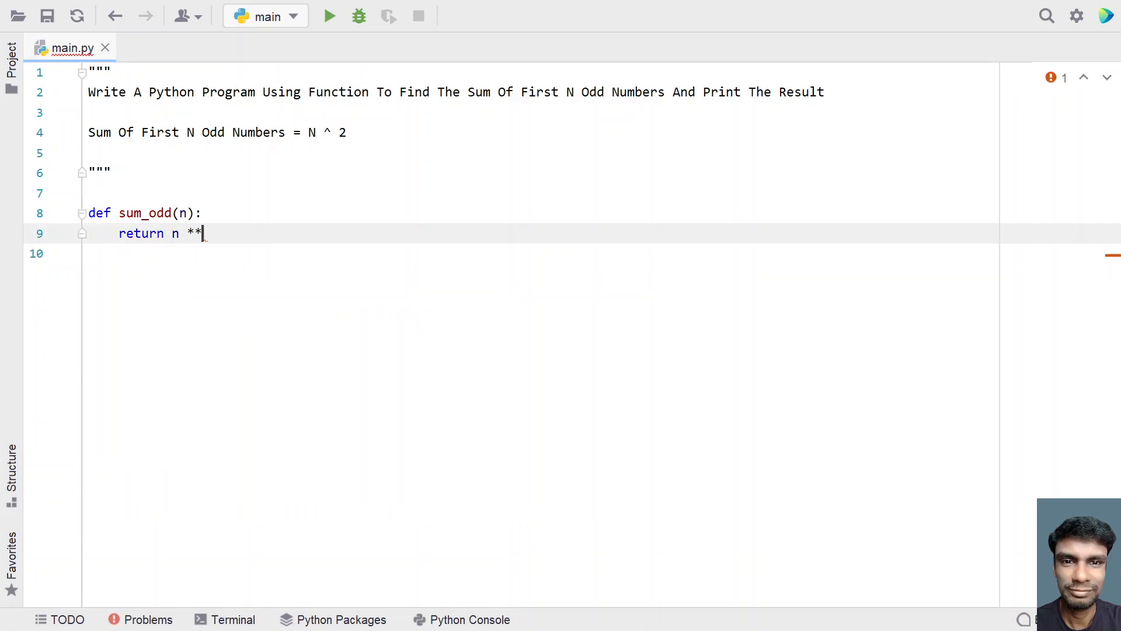
text(2)
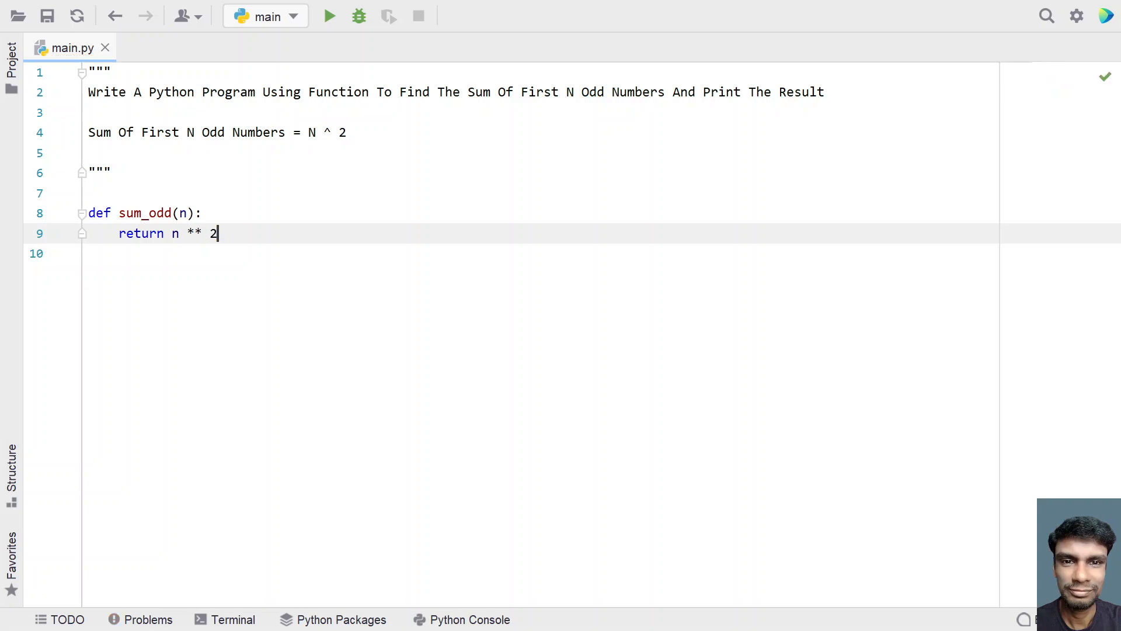
key(Return)
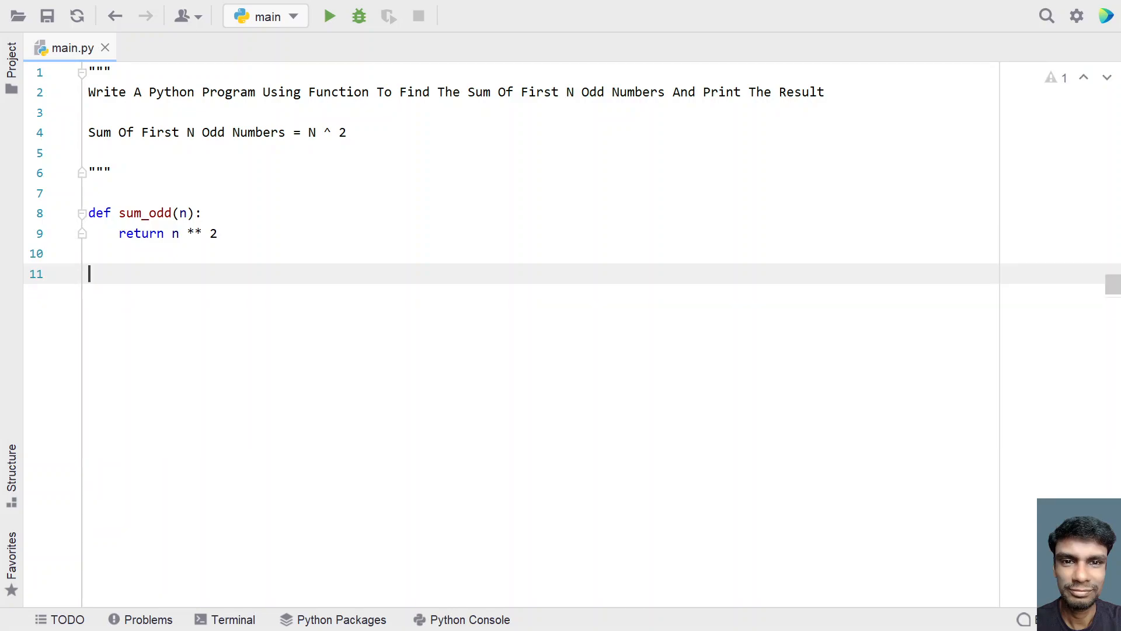
Add number = int(input("Enter Value of N : ")) to read N as an integer
text(number =)
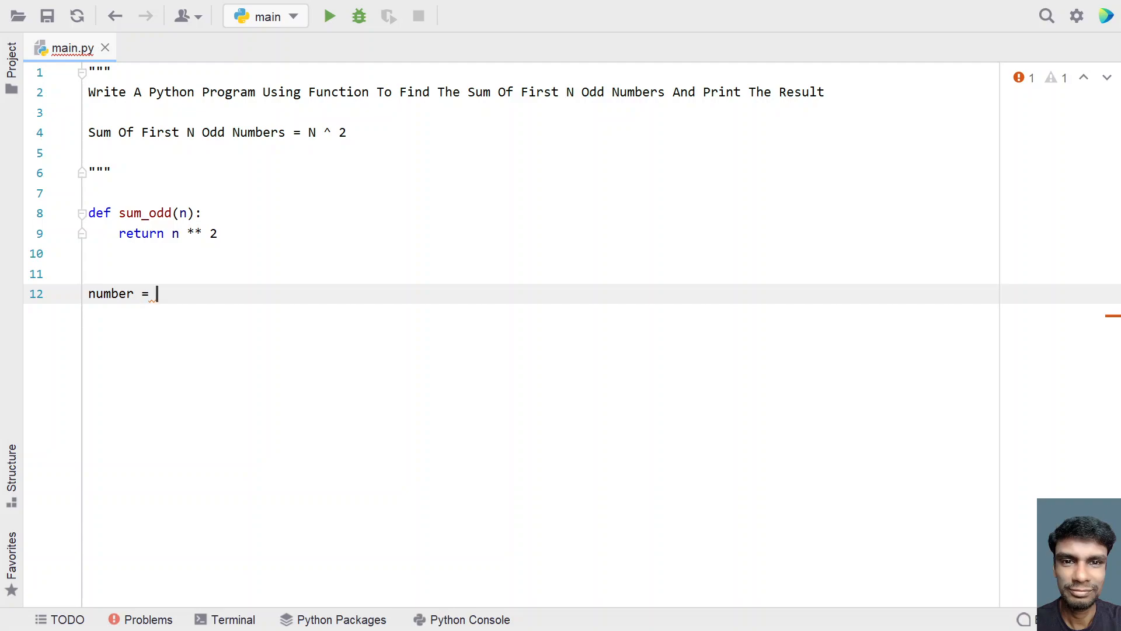
text(input())
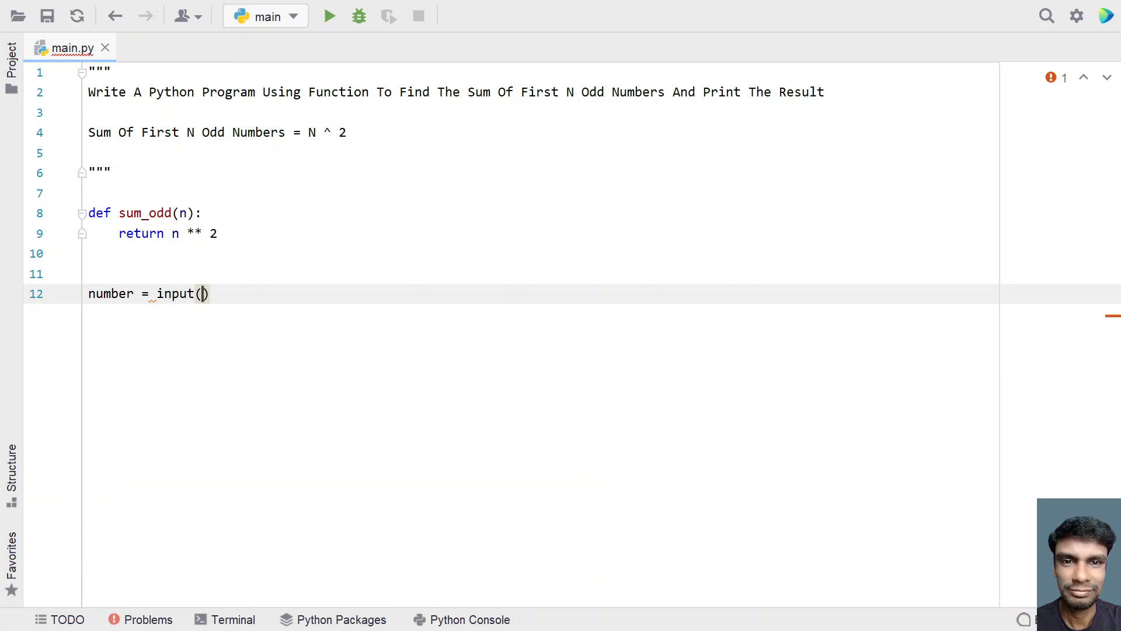
text(")
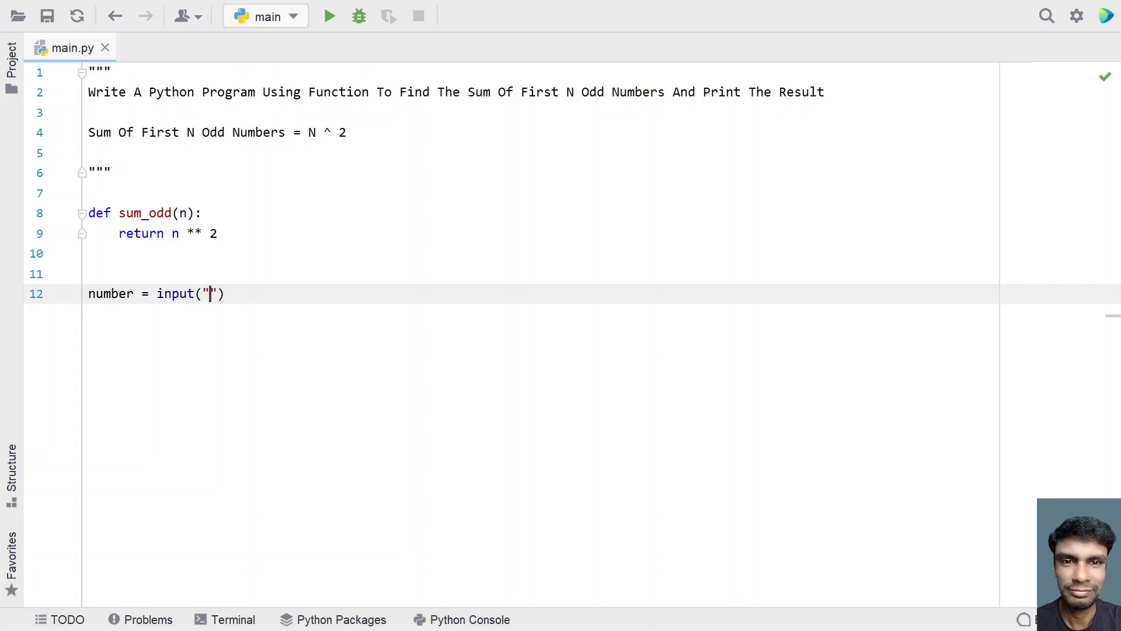
text(Enter)
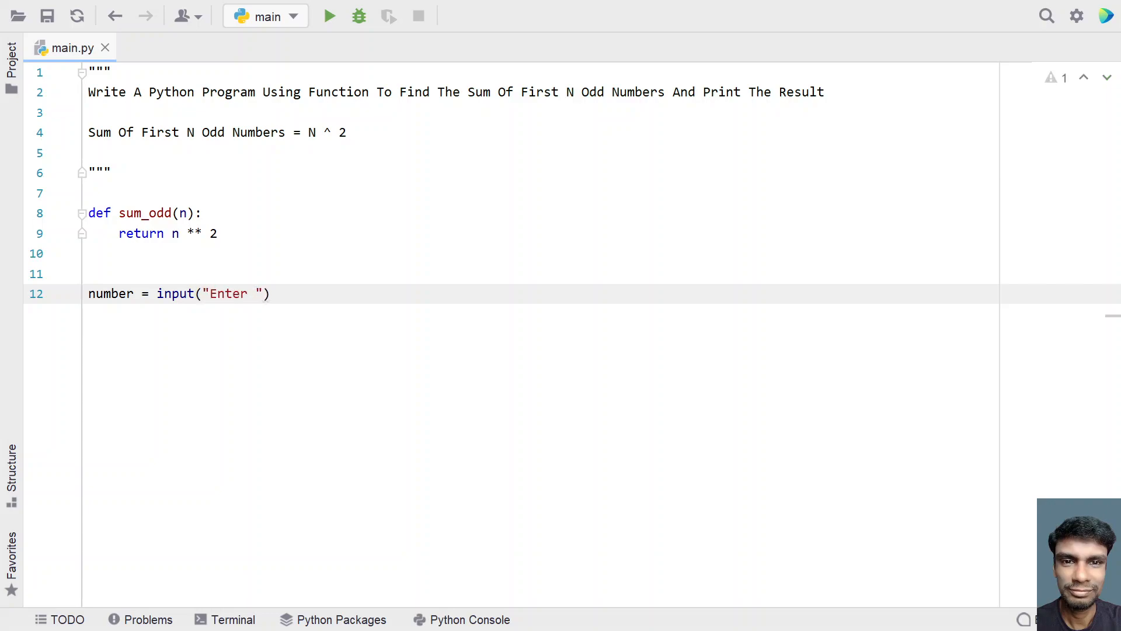
text(Value o)
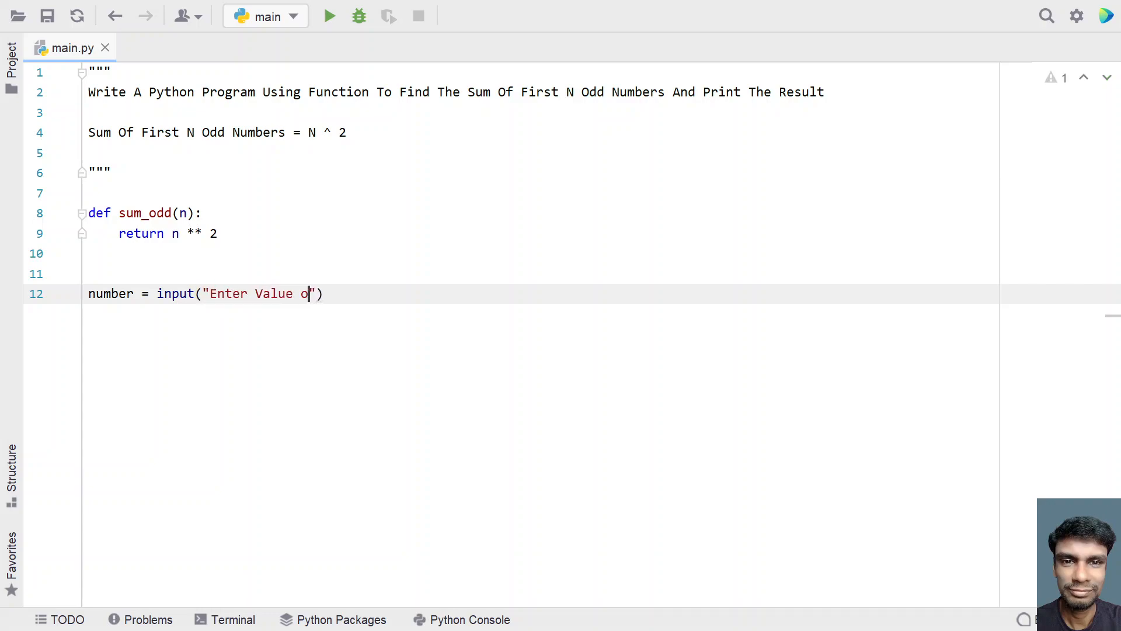
text(f N :)
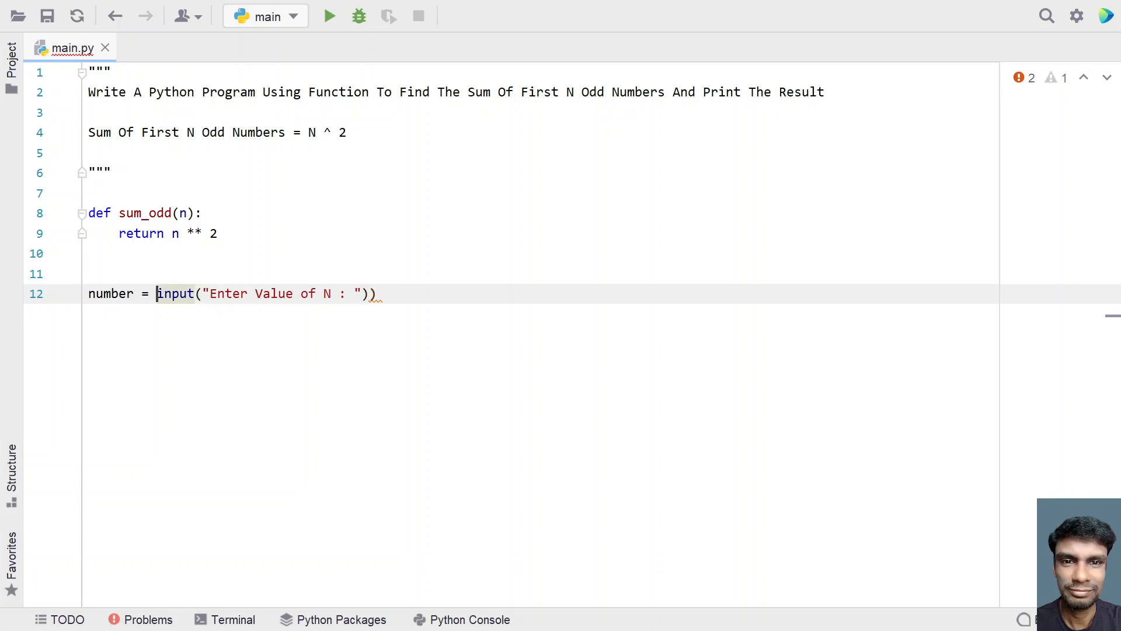
text(int()
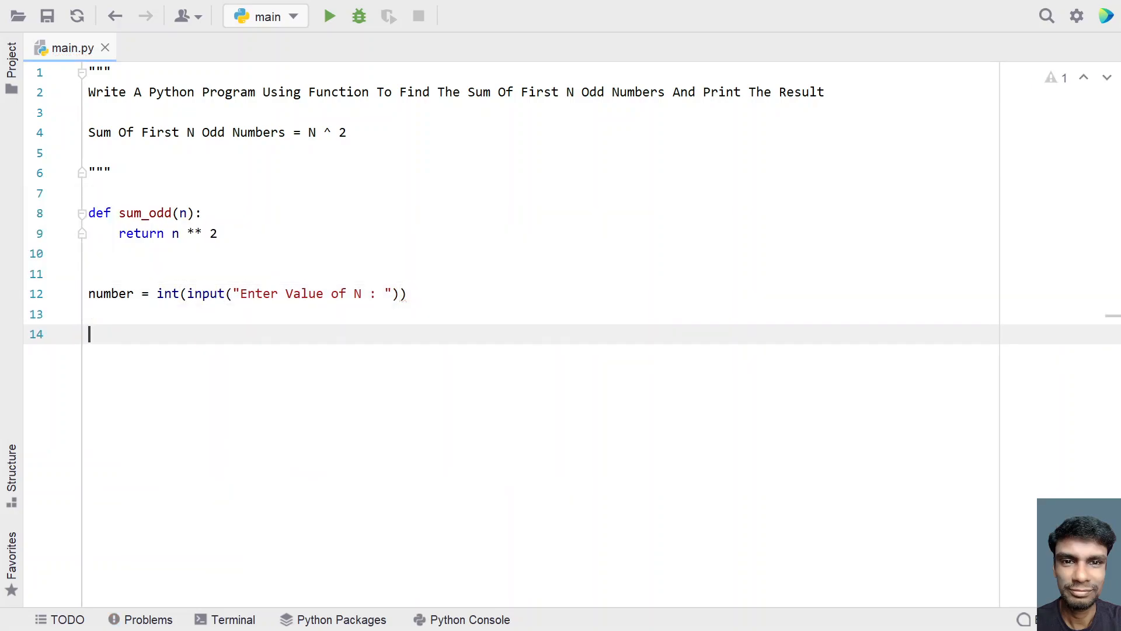
Add result = sum_odd(number) directly beneath the input line, with no blank line between
text(result =)
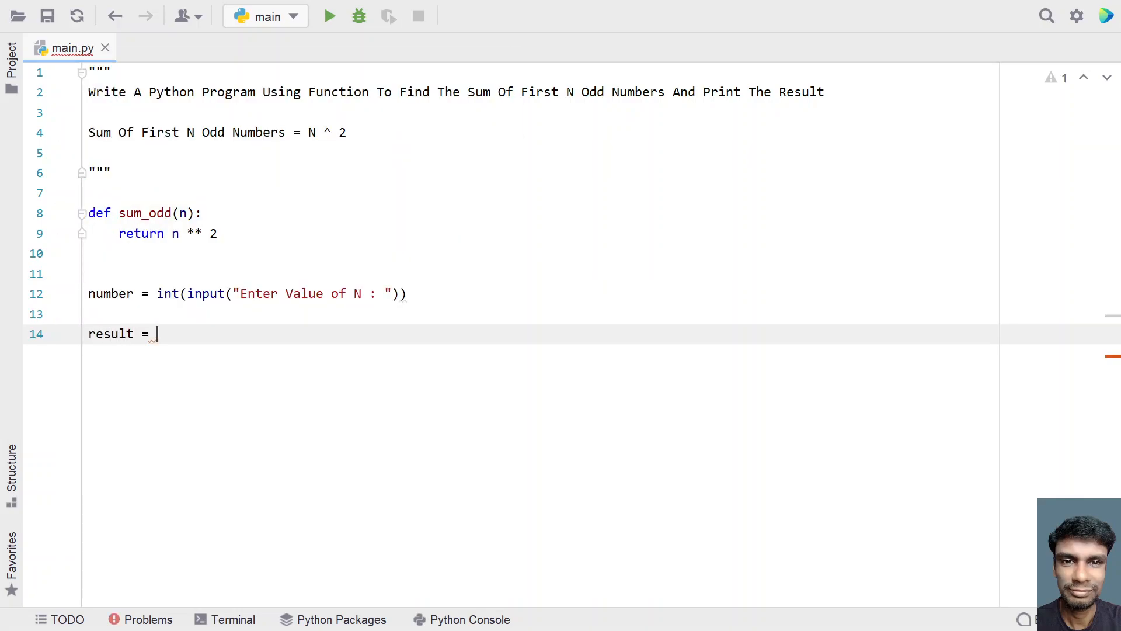
text(sum_odd()
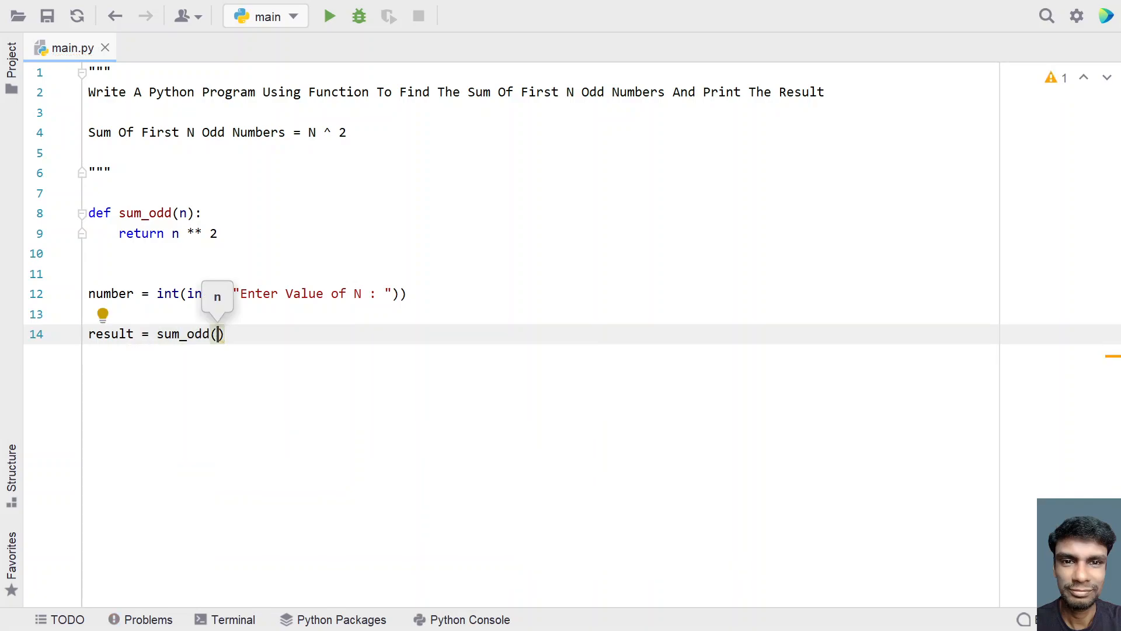
text(n)
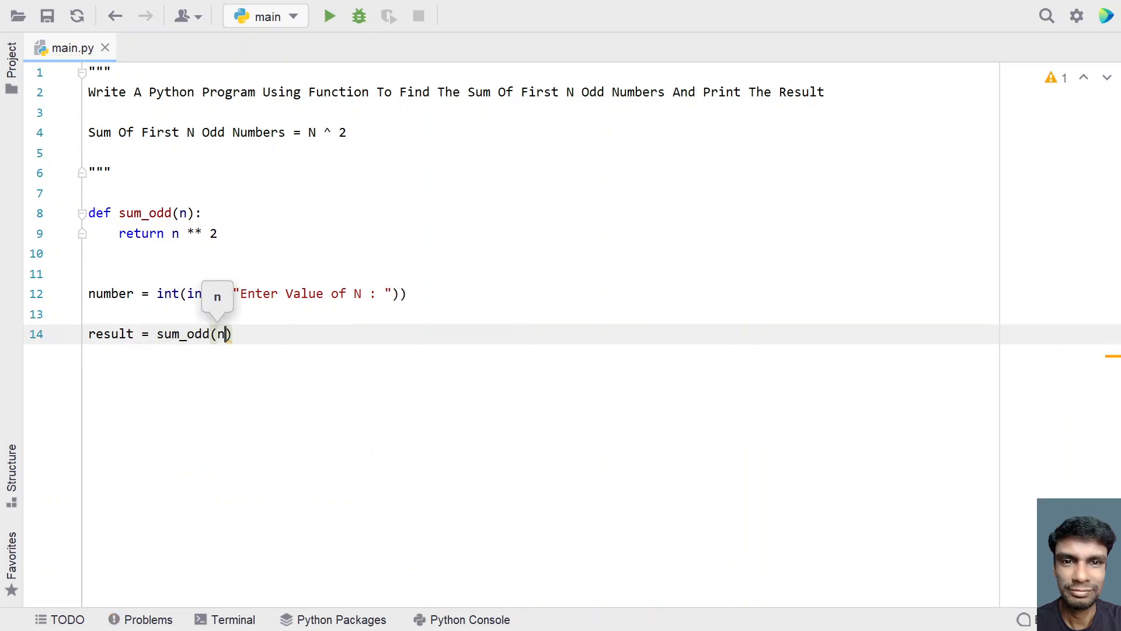
text(umber)
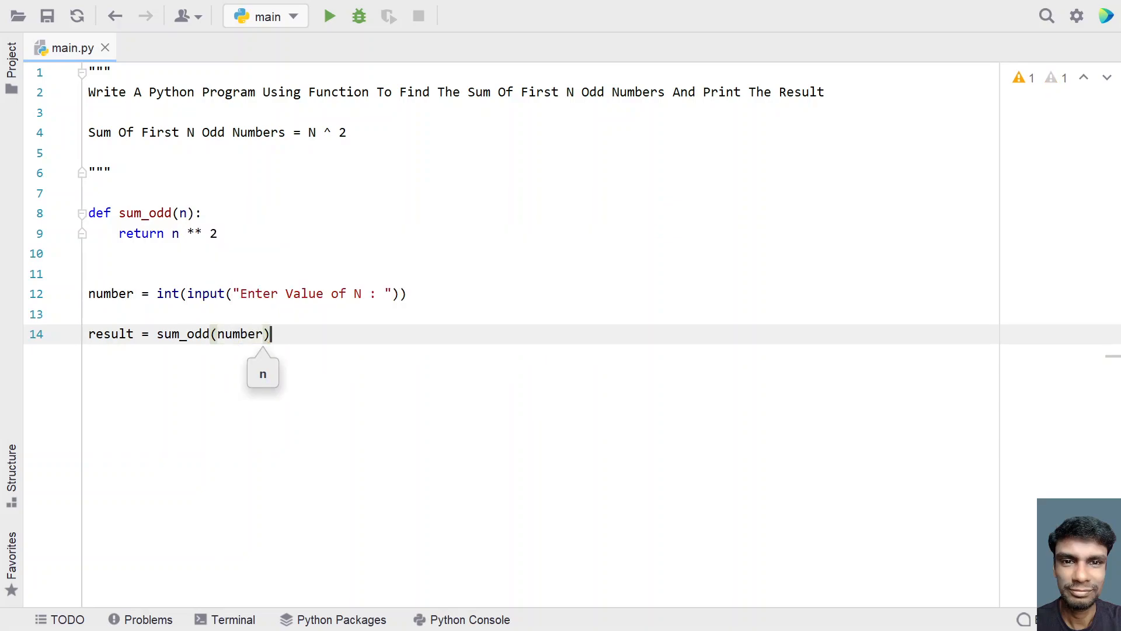
key(Backspace)
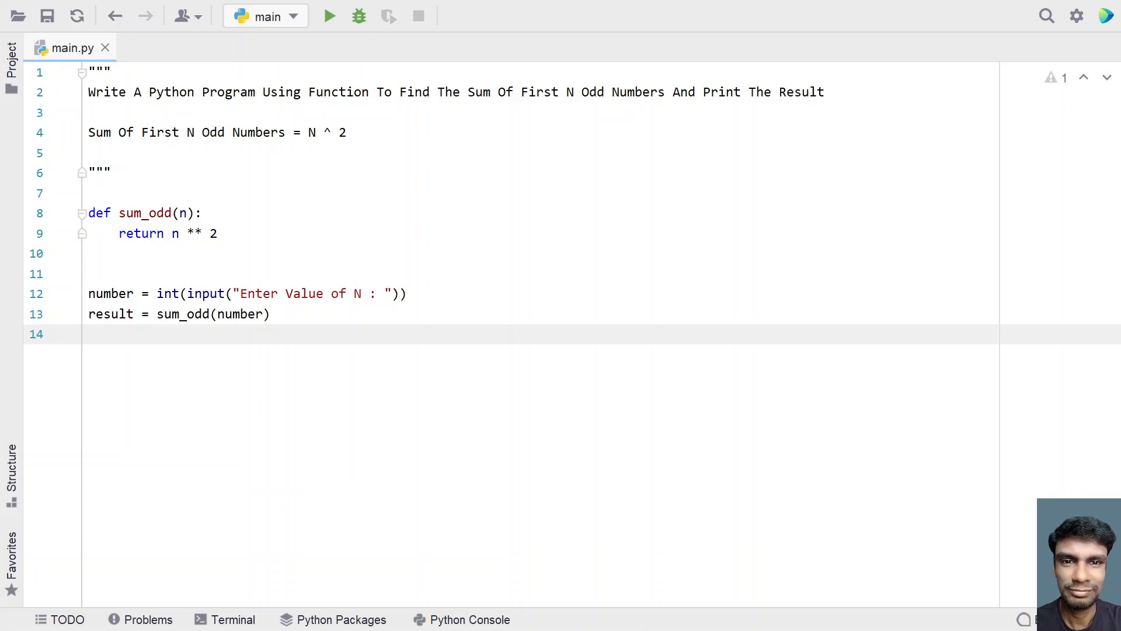
Print f"Sum of {number} Odd Numbers is : {result}" and start a run of the script
text(print()
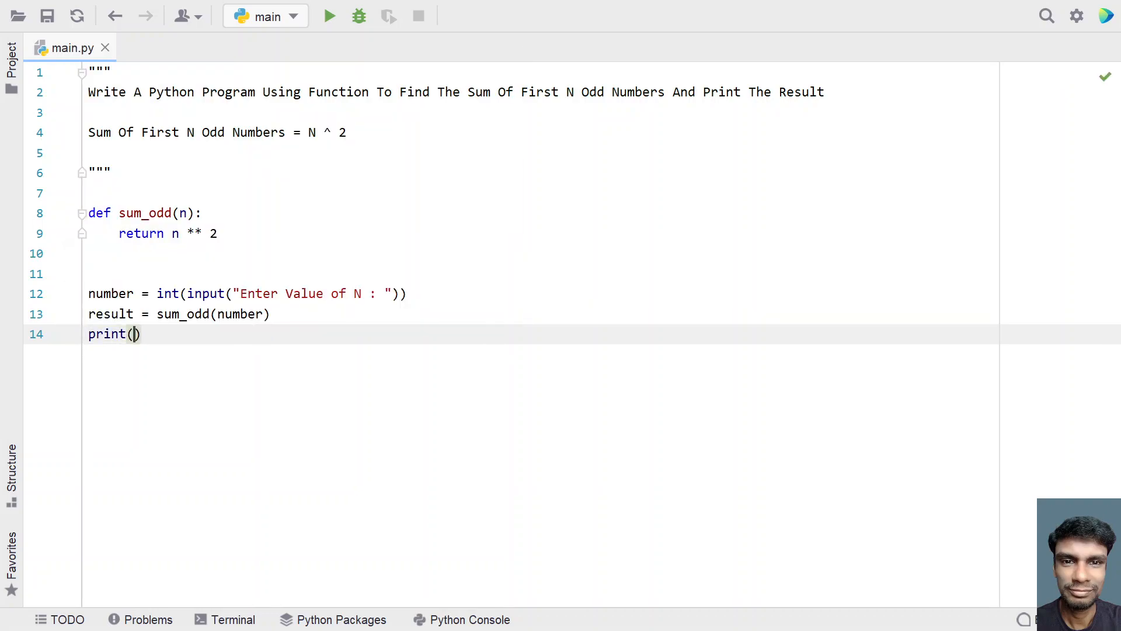
text("Sum ")
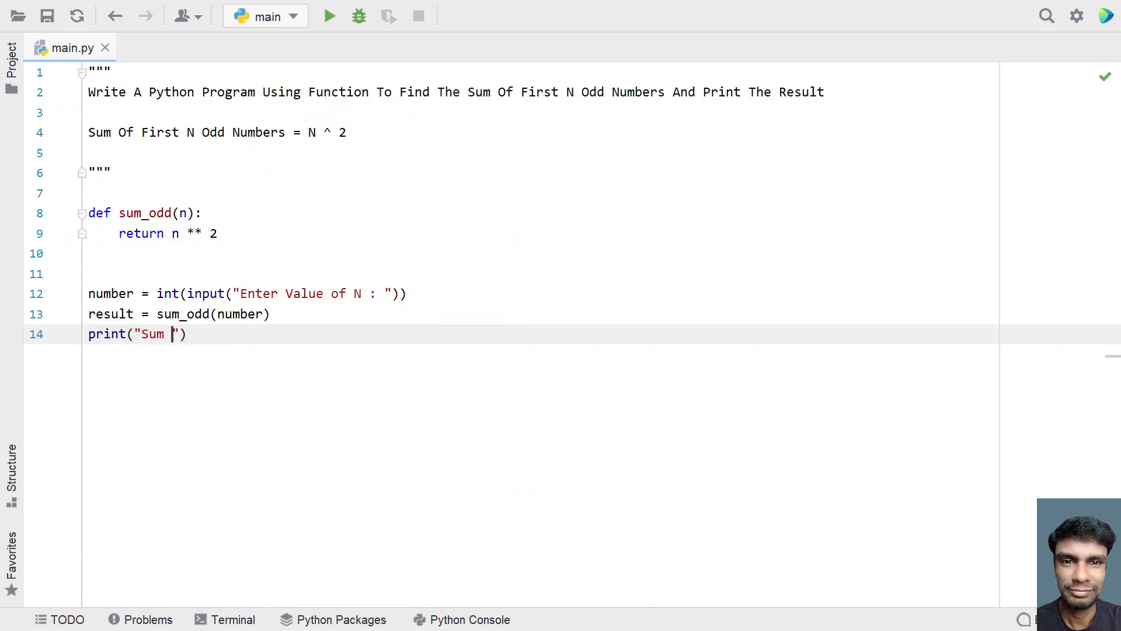
text(of)
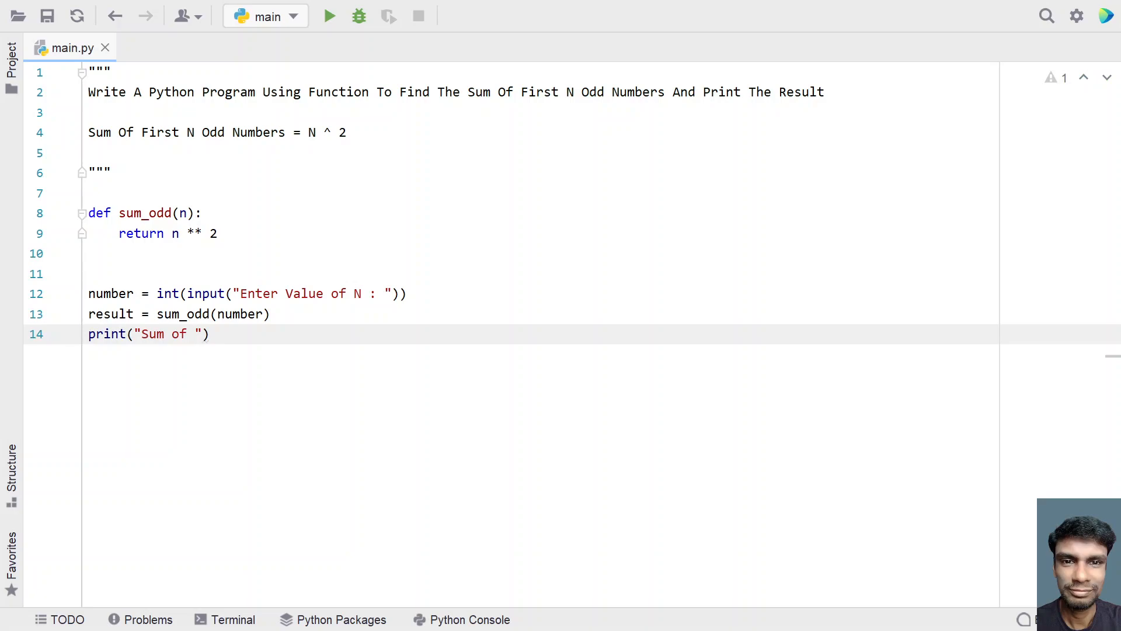
text({number)
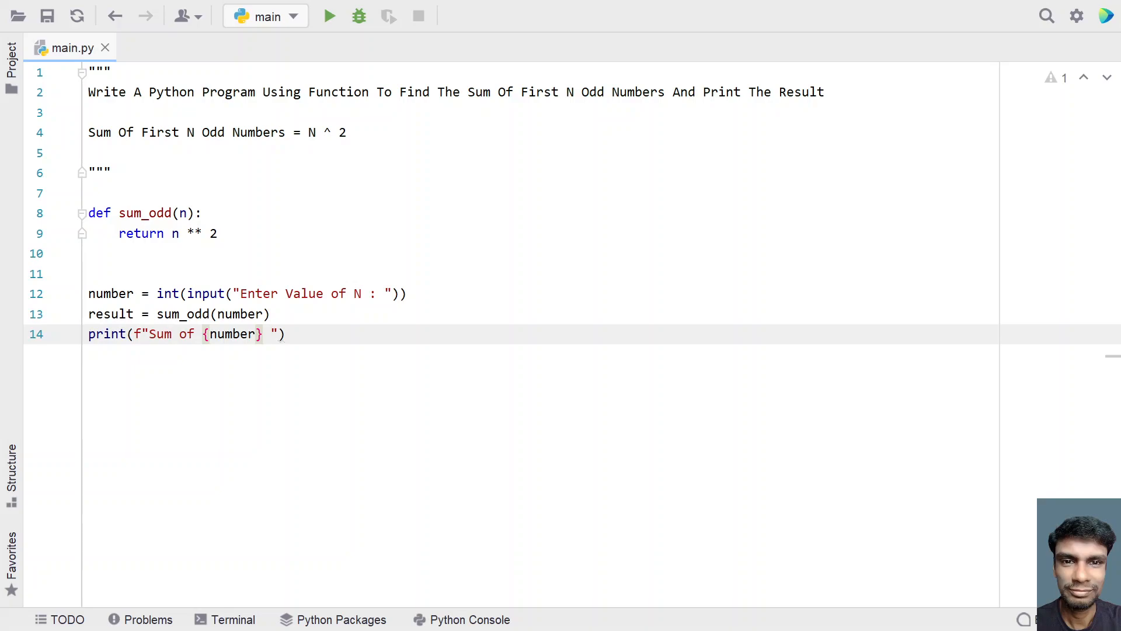
text(Odd Numbers is :{)
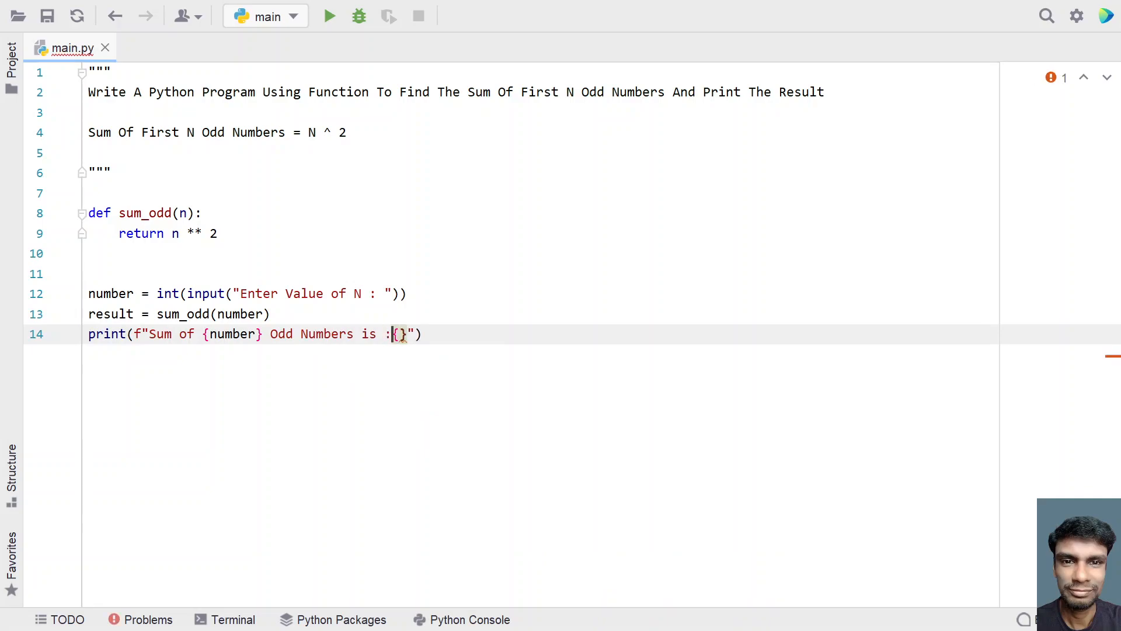
text(resul)
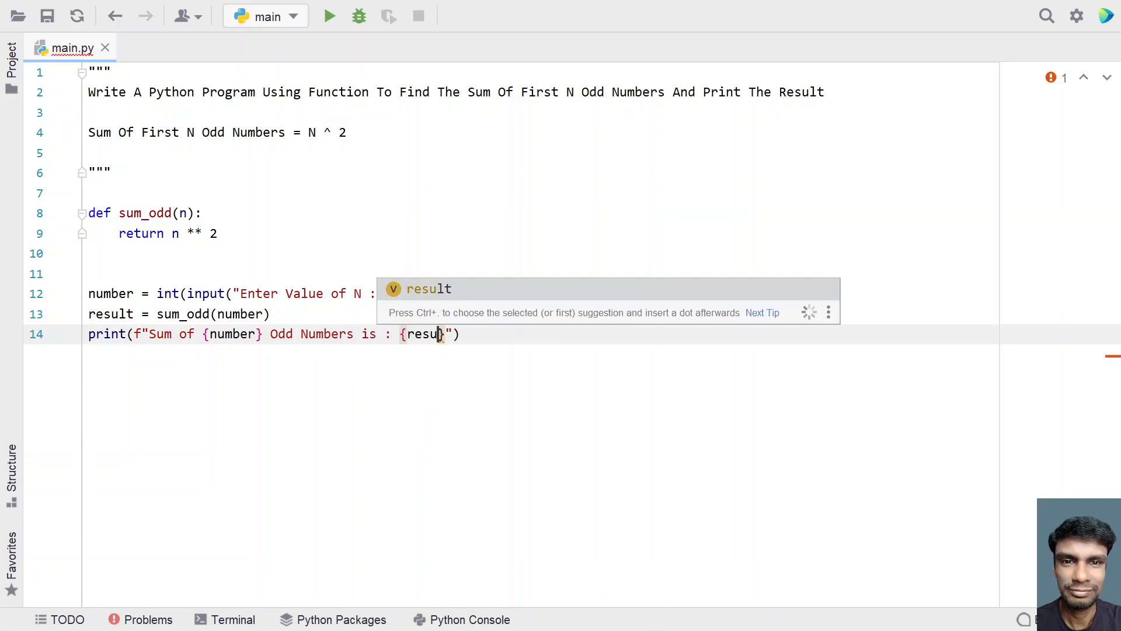
key(Enter)
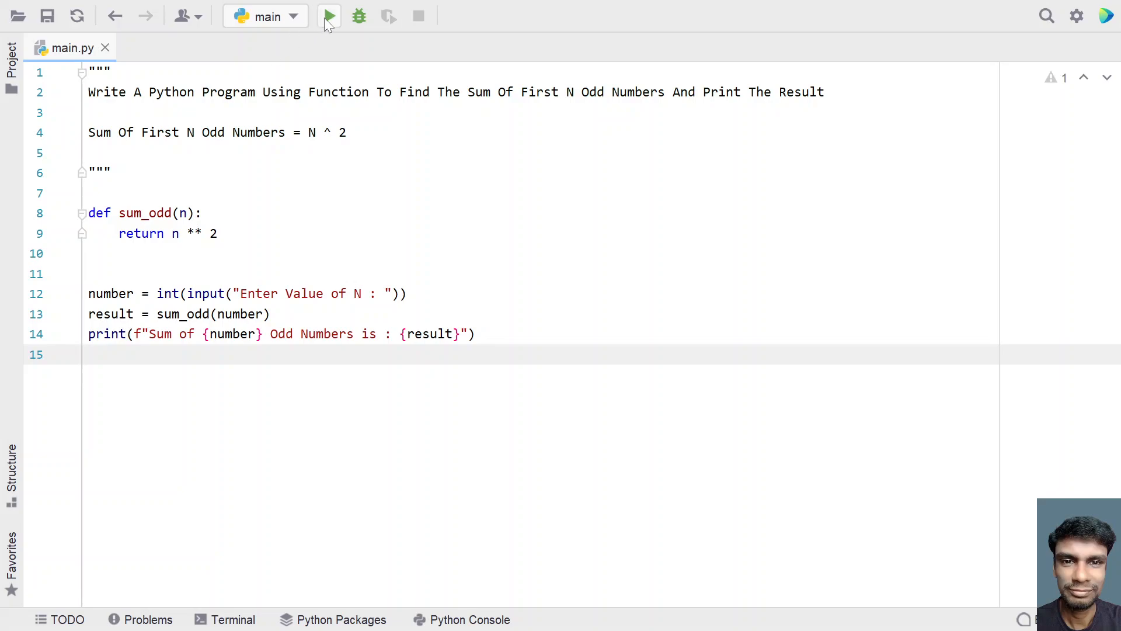
click(328, 15)
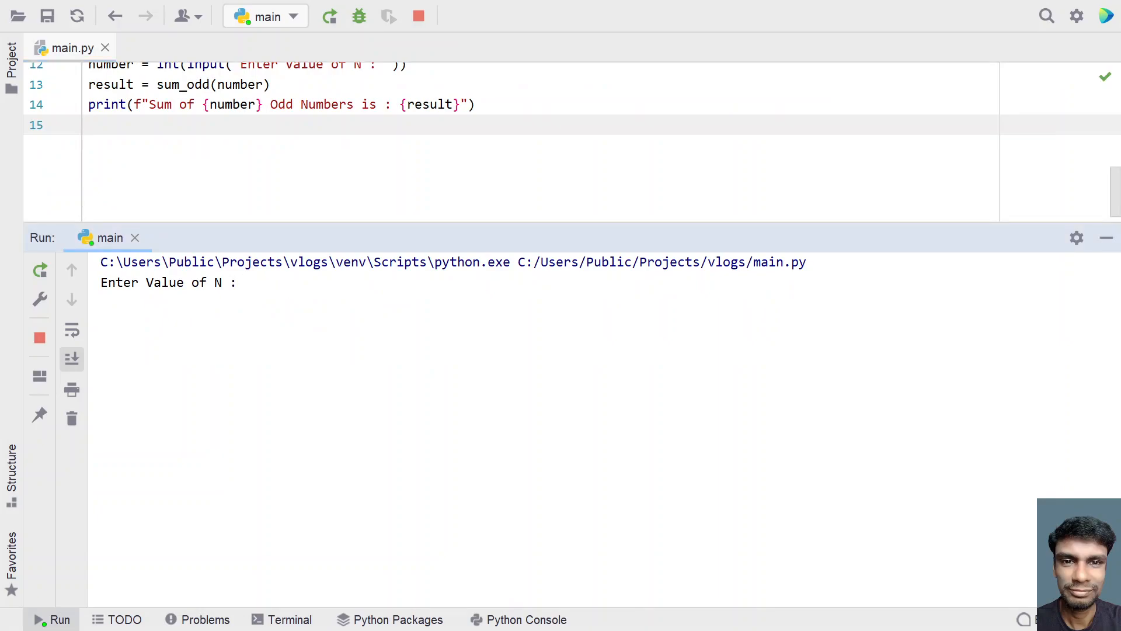
Enter 2 for N so the console shows Sum of 2 Odd Numbers is : 4
text(2)
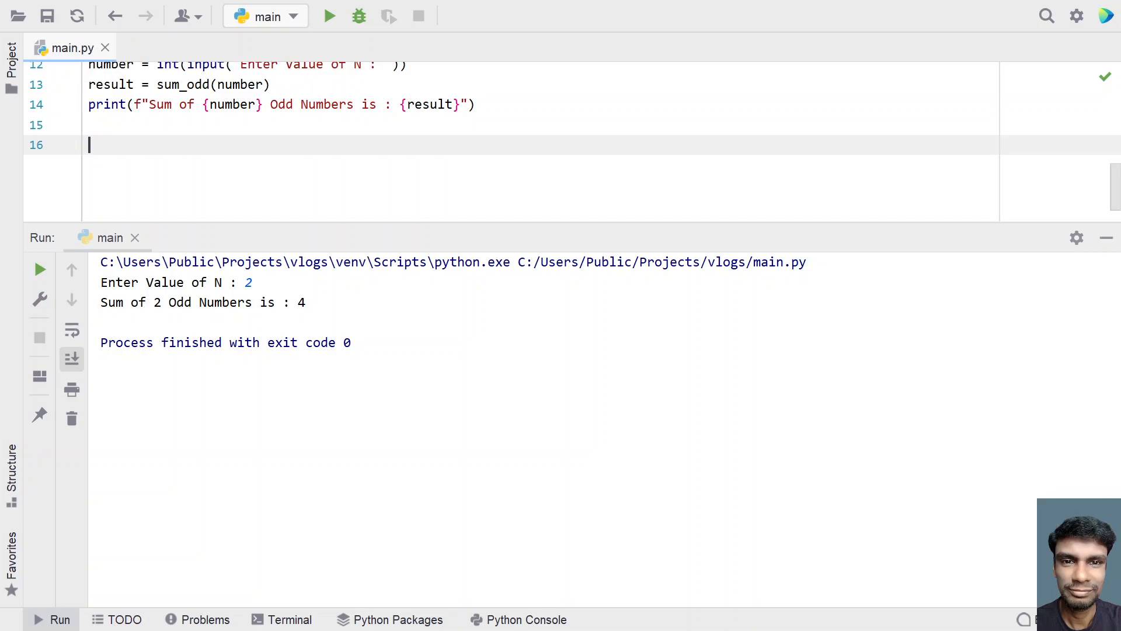
Add a triple-quoted note below the print line containing 1 + 3 + 5
text(""")
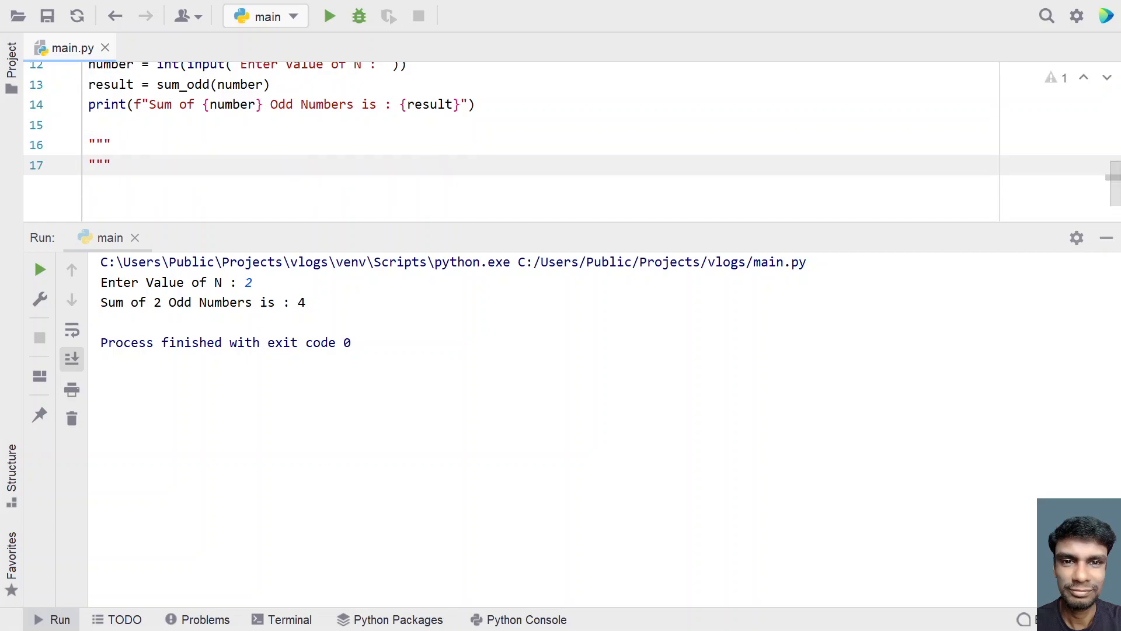
text(1 +)
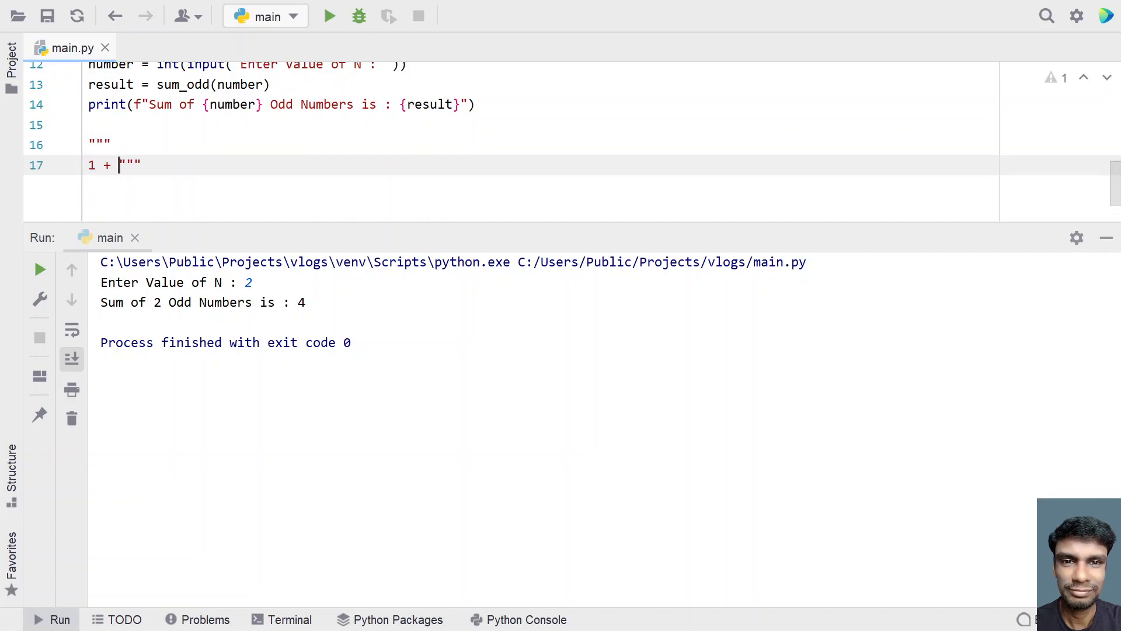
text(3)
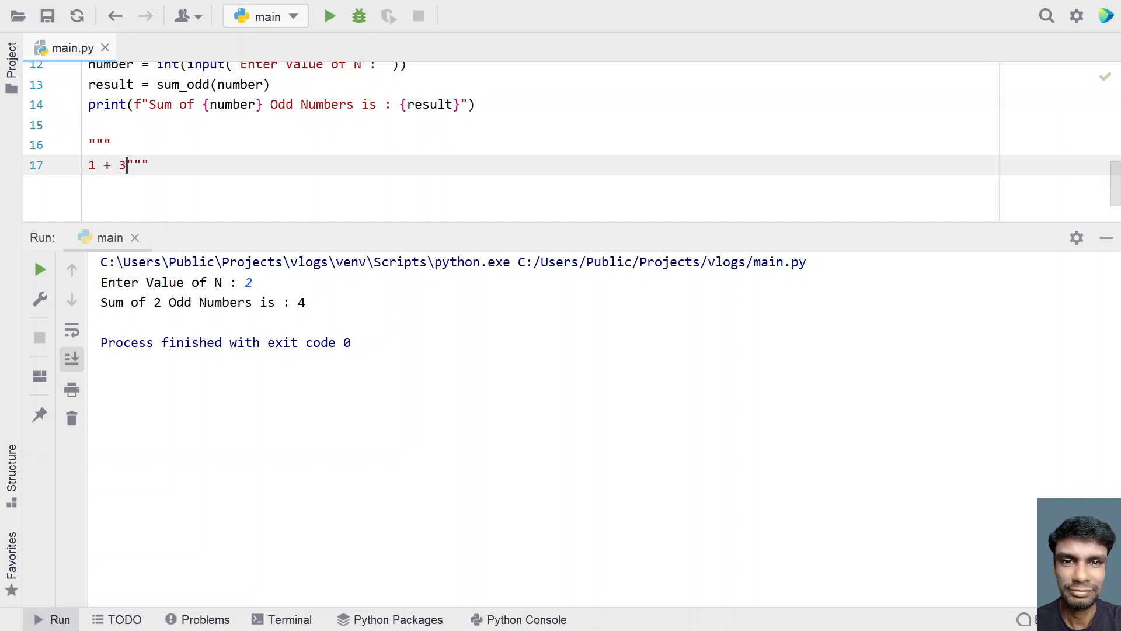
key(Enter)
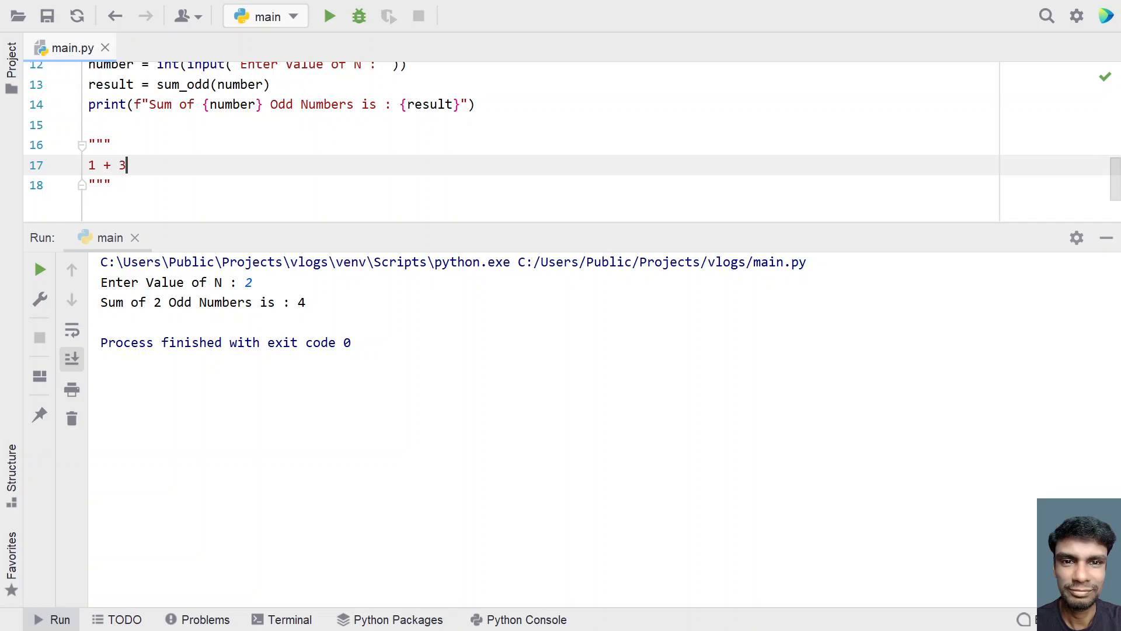
text(+ 5)
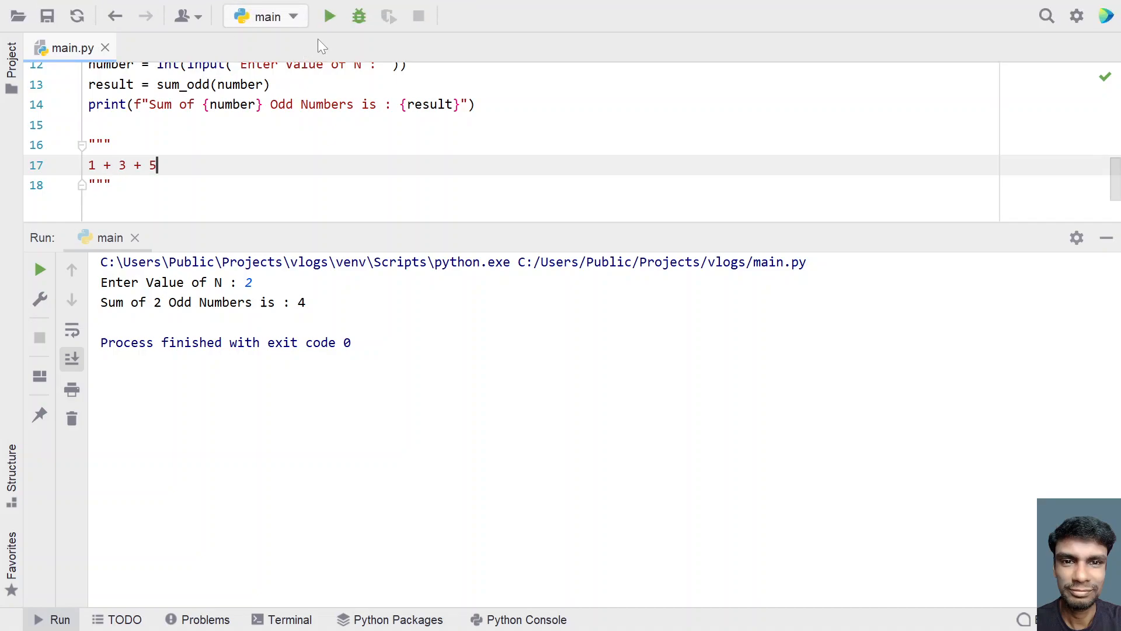
Rerun with N = 3 to get Sum of 3 Odd Numbers is : 9, then return to the note
click(330, 15)
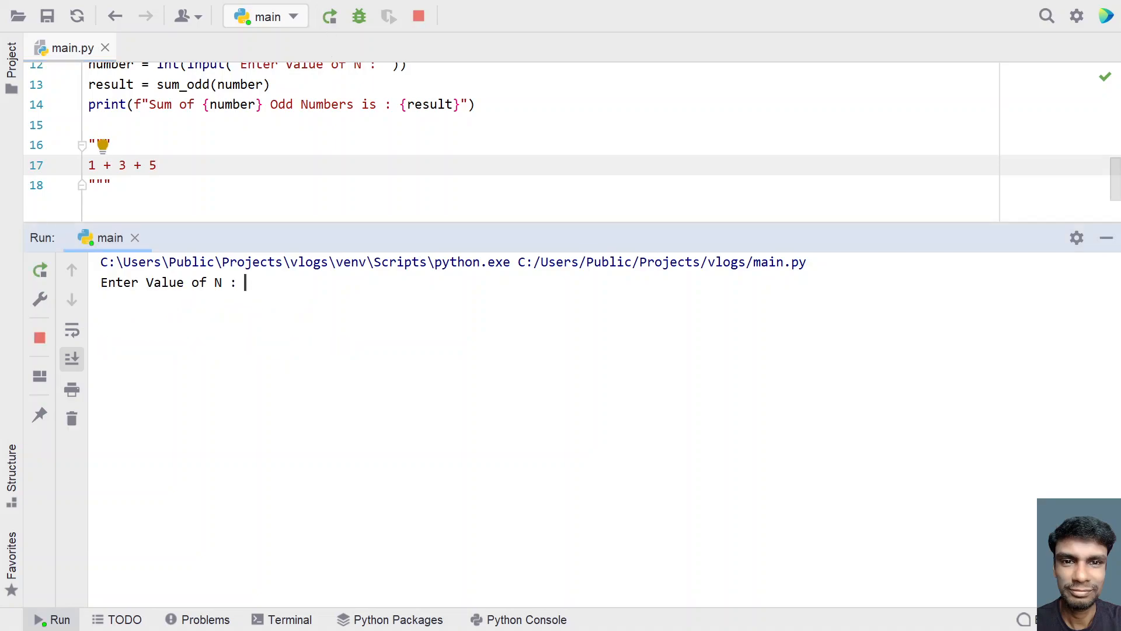
text(3)
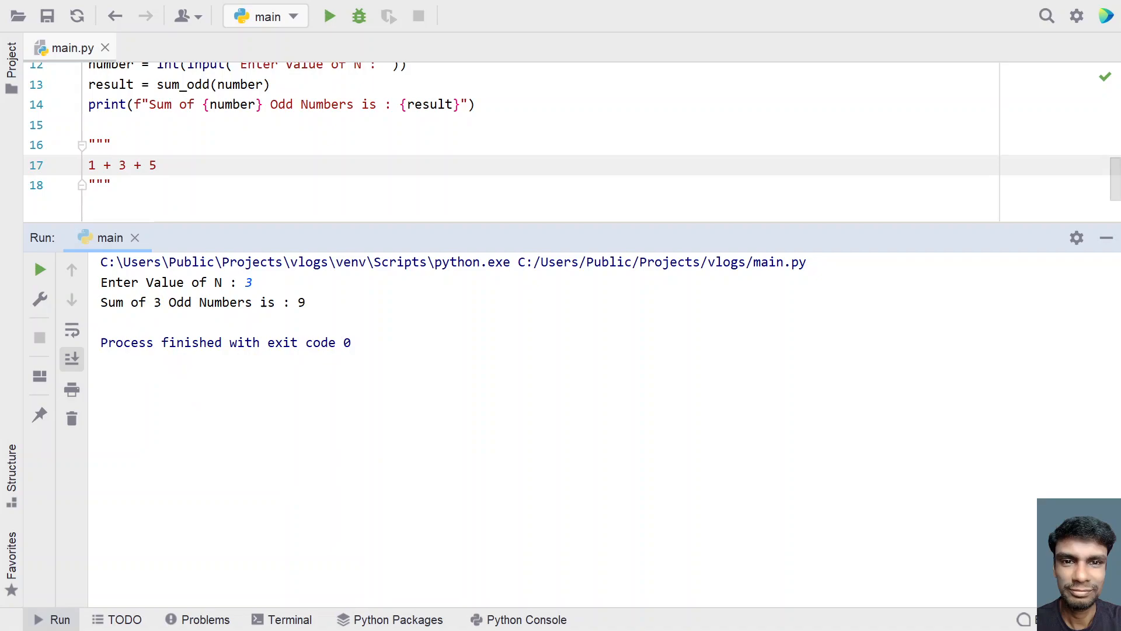
click(158, 164)
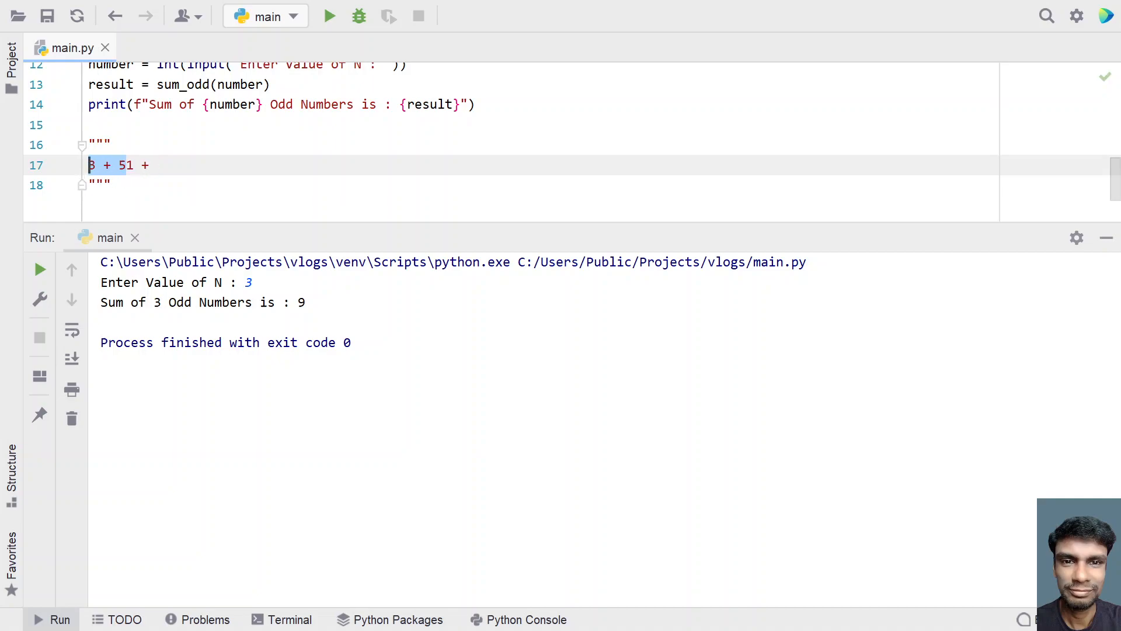
Delete the triple-quoted 1 + 3 + 5 note block so the script ends after the print line
text(1 + 3 + 5)
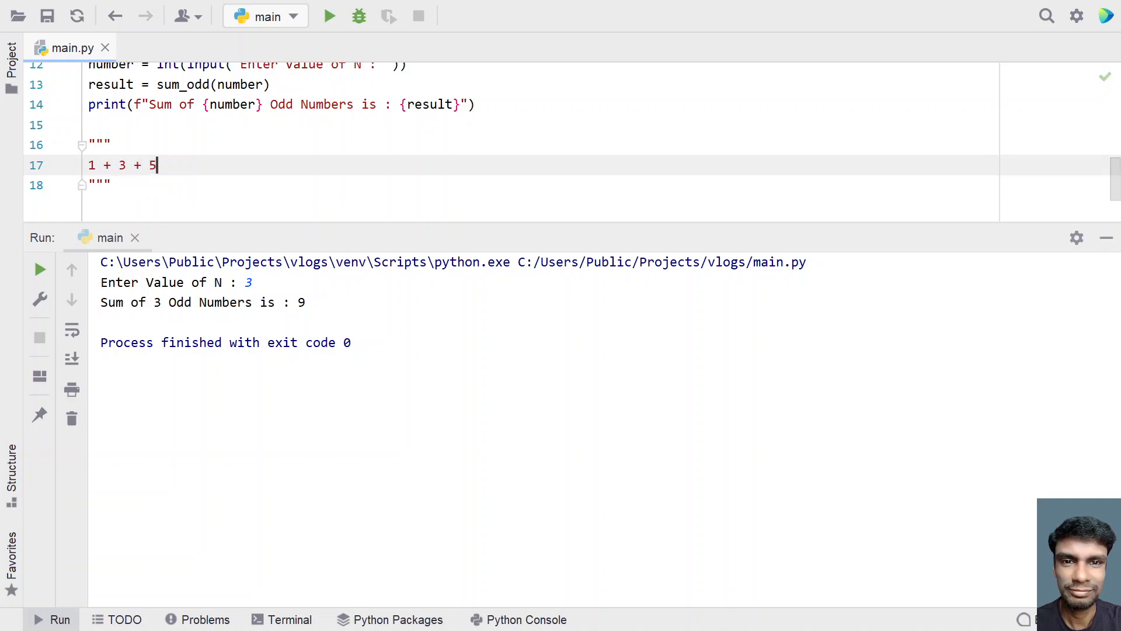
drag(89, 141, 111, 185)
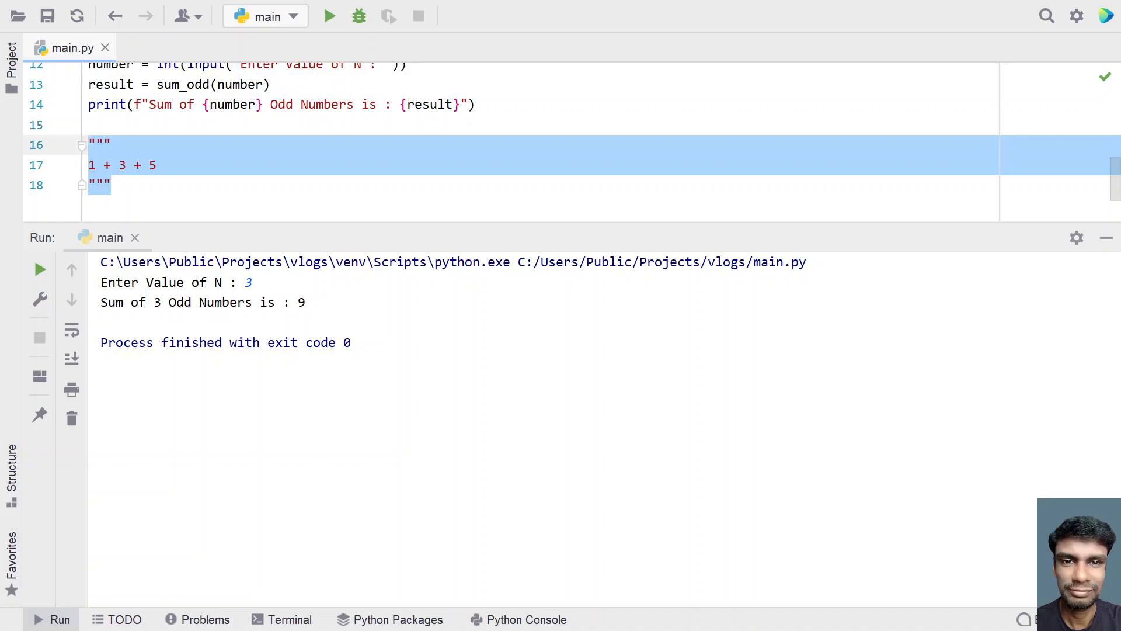
key(Delete)
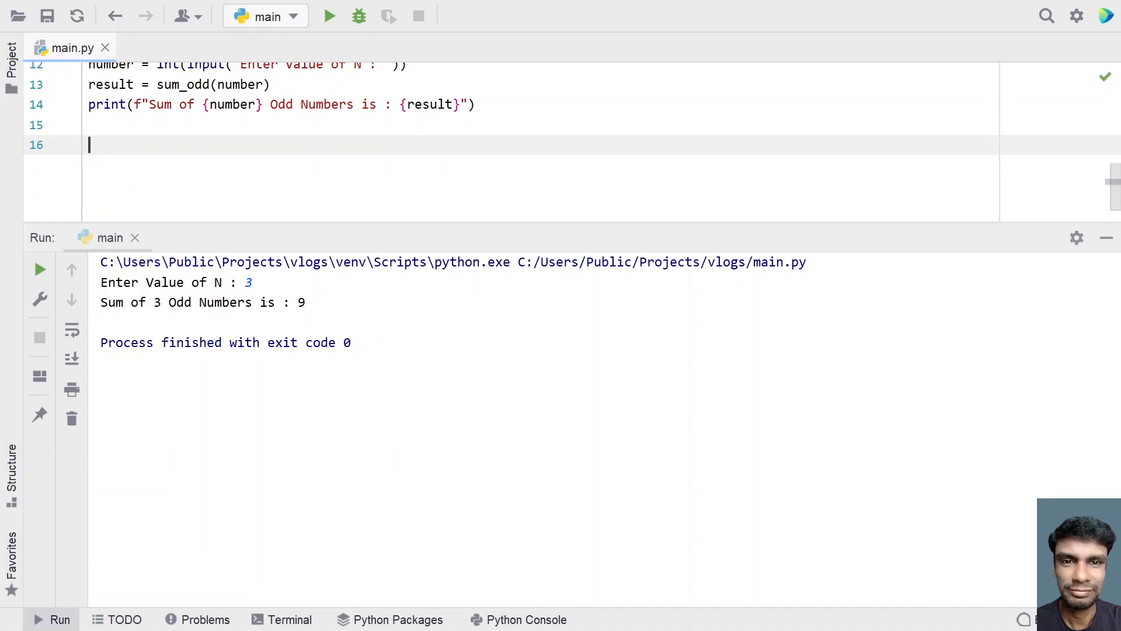
scroll(up, 3)
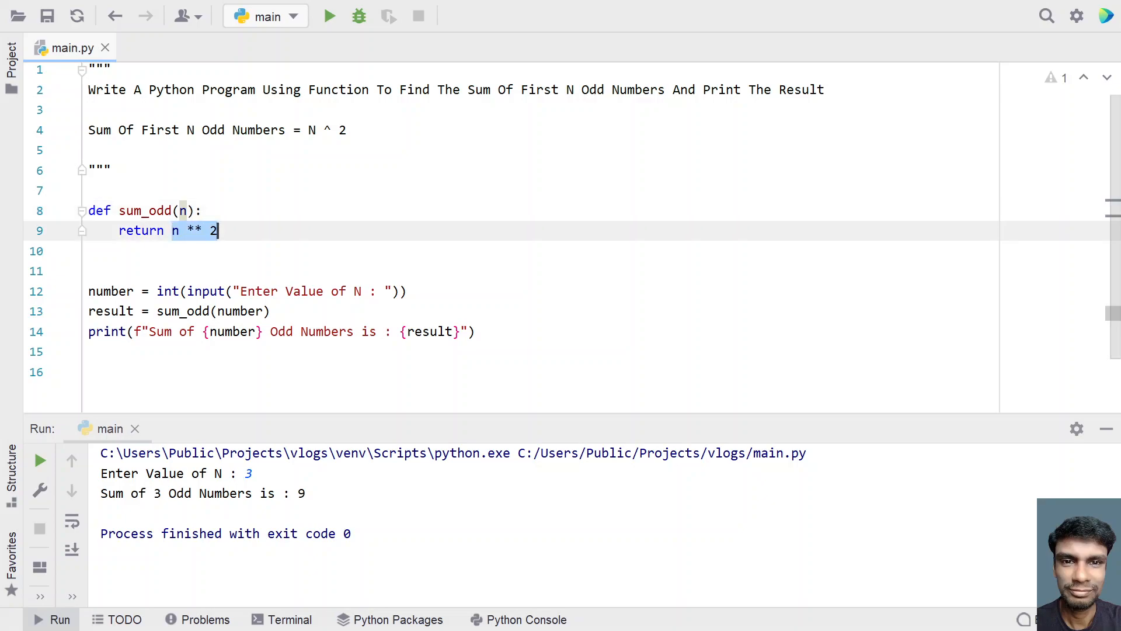
click(219, 230)
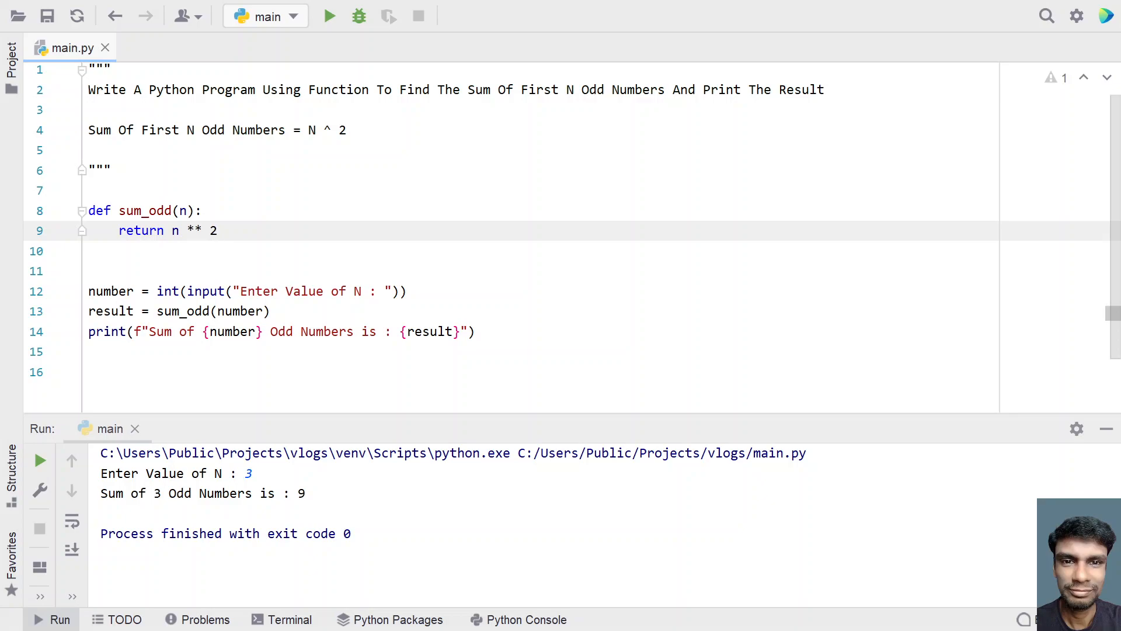
mouse_move(328, 424)
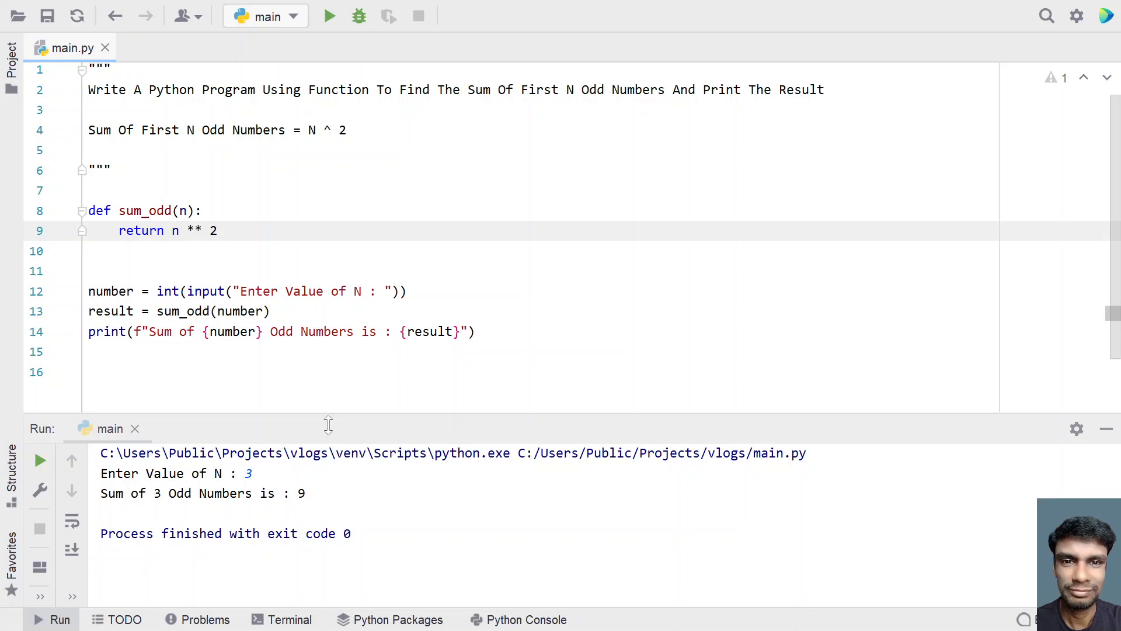
click(217, 230)
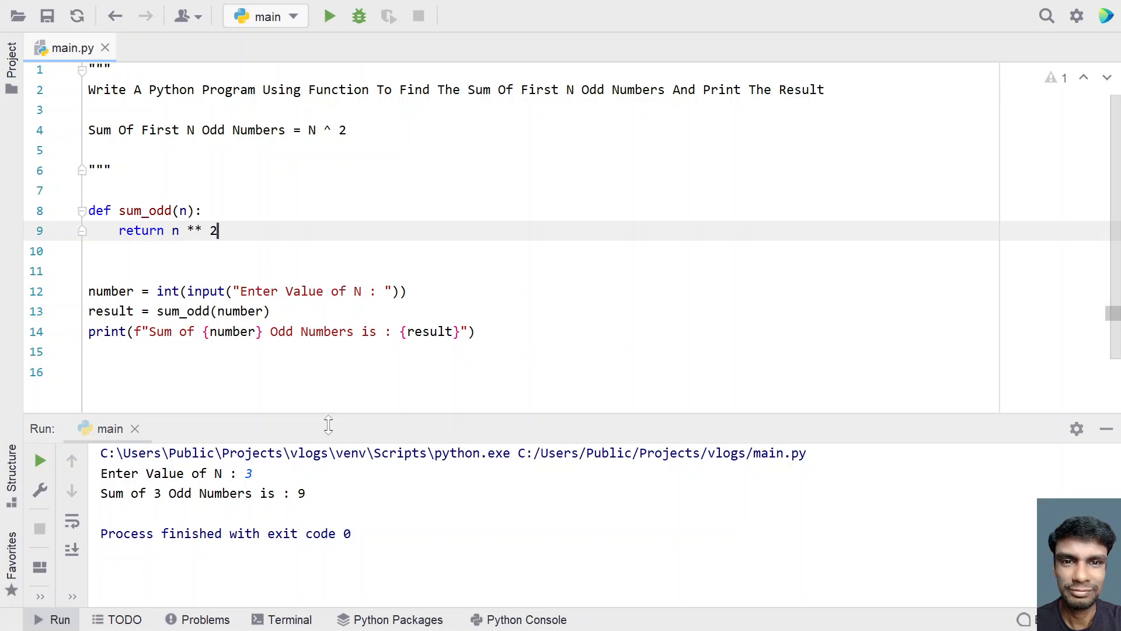